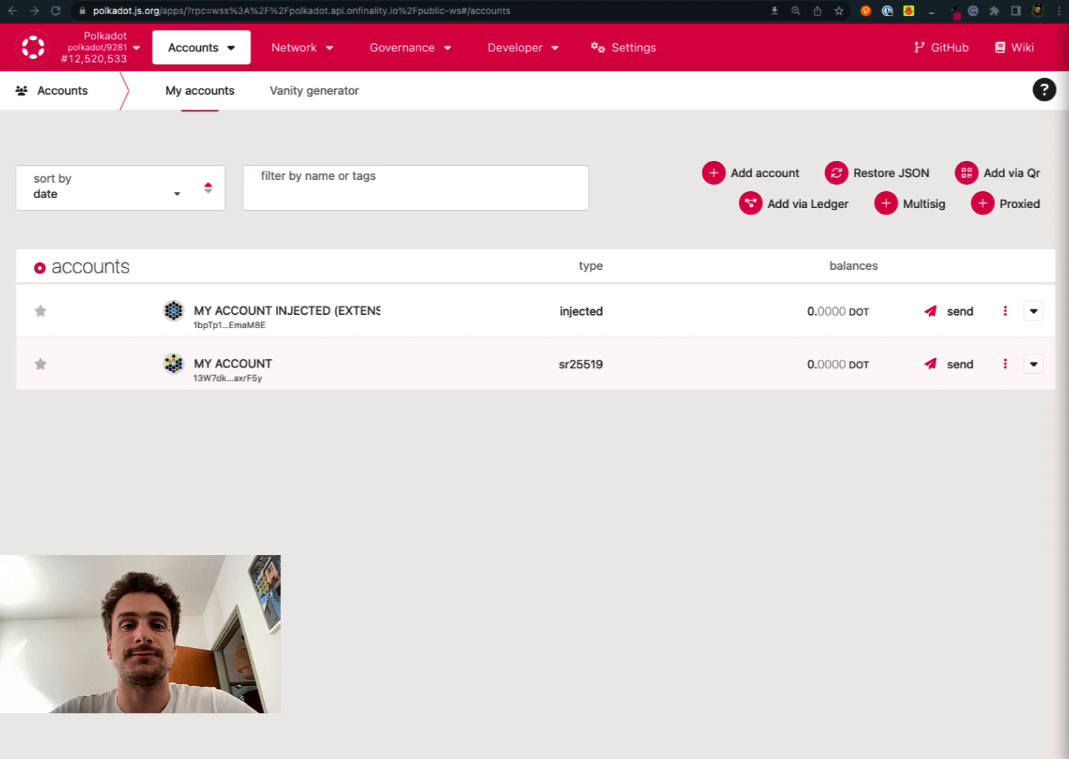
mouse_move(358, 181)
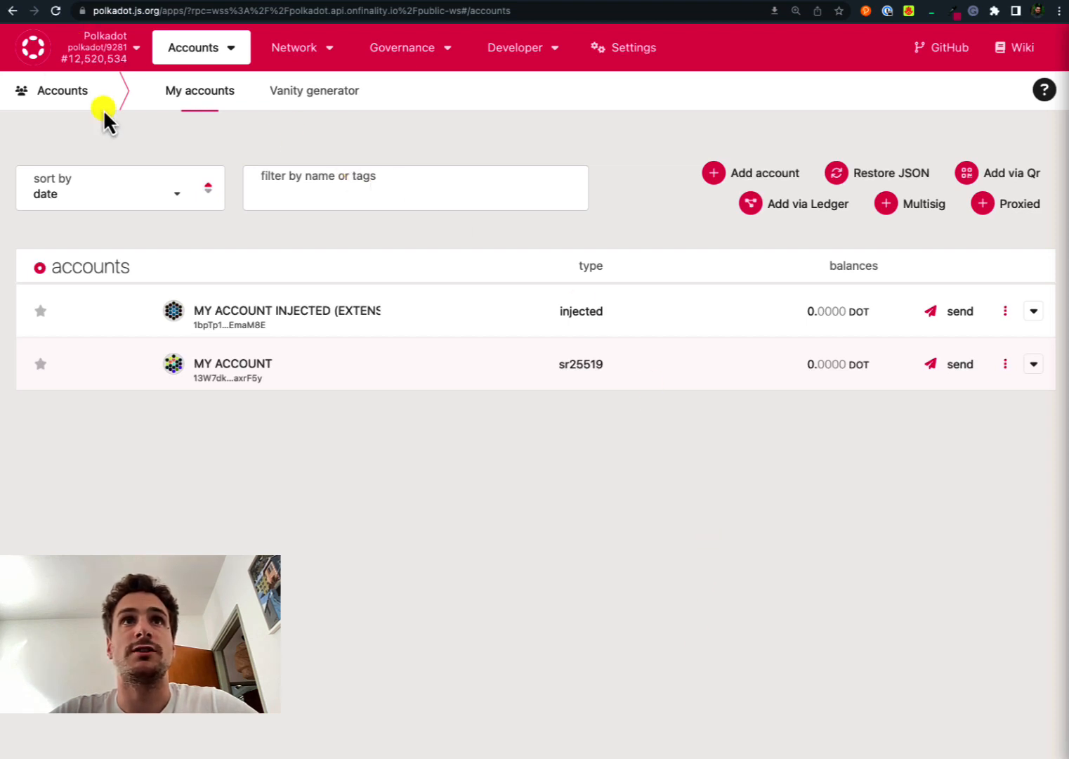
mouse_move(534, 331)
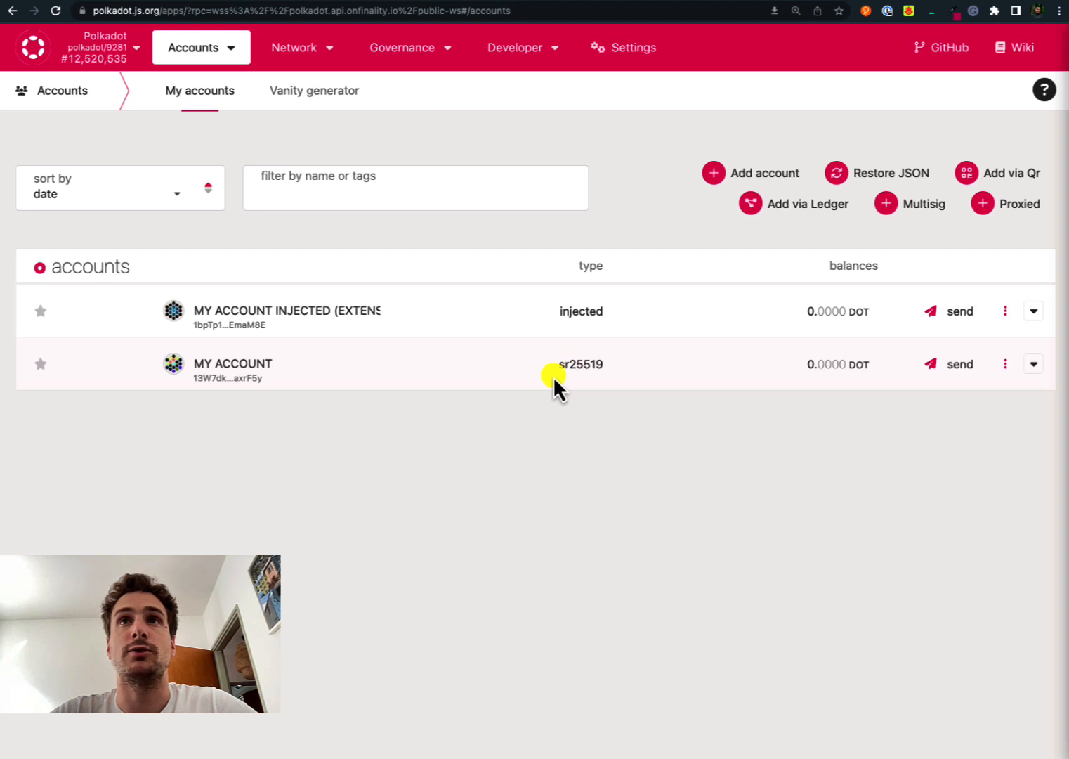
mouse_move(775, 284)
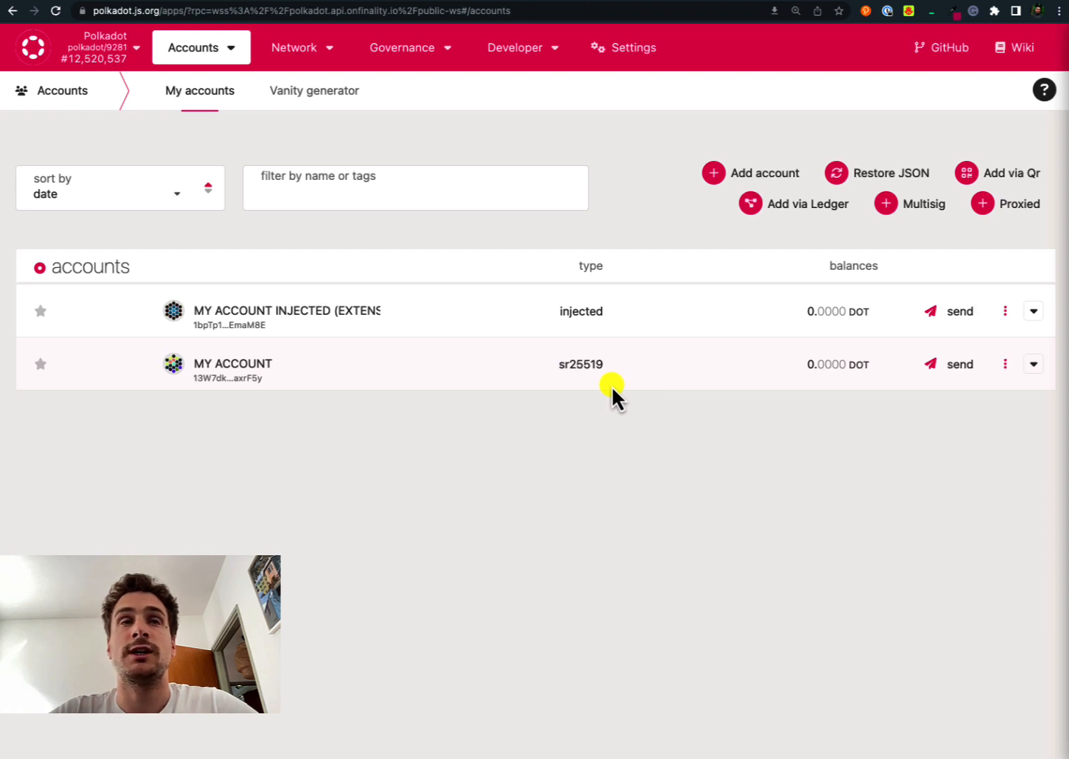
mouse_move(429, 379)
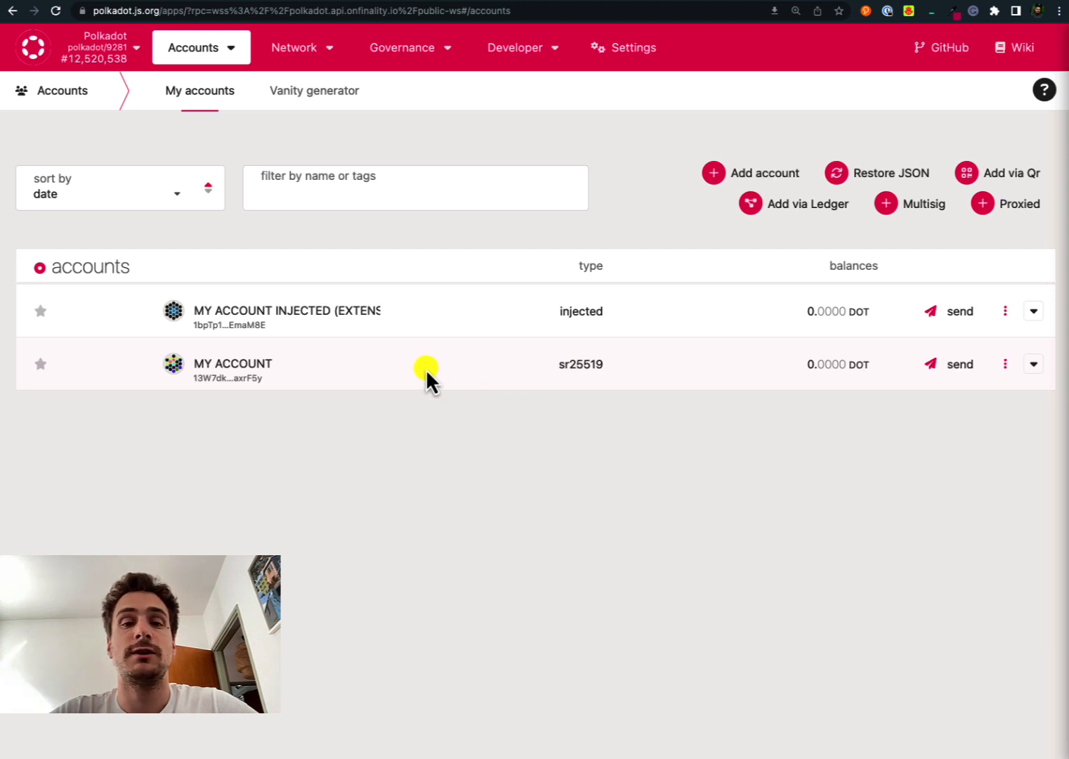
mouse_move(491, 330)
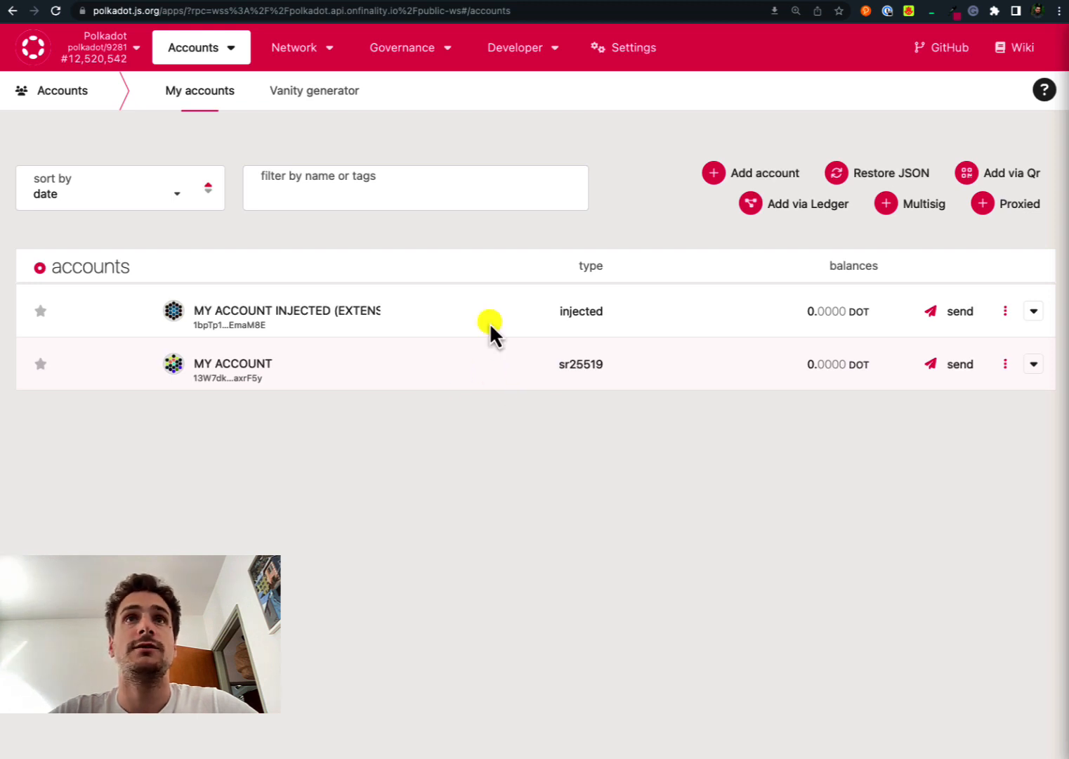
mouse_move(433, 312)
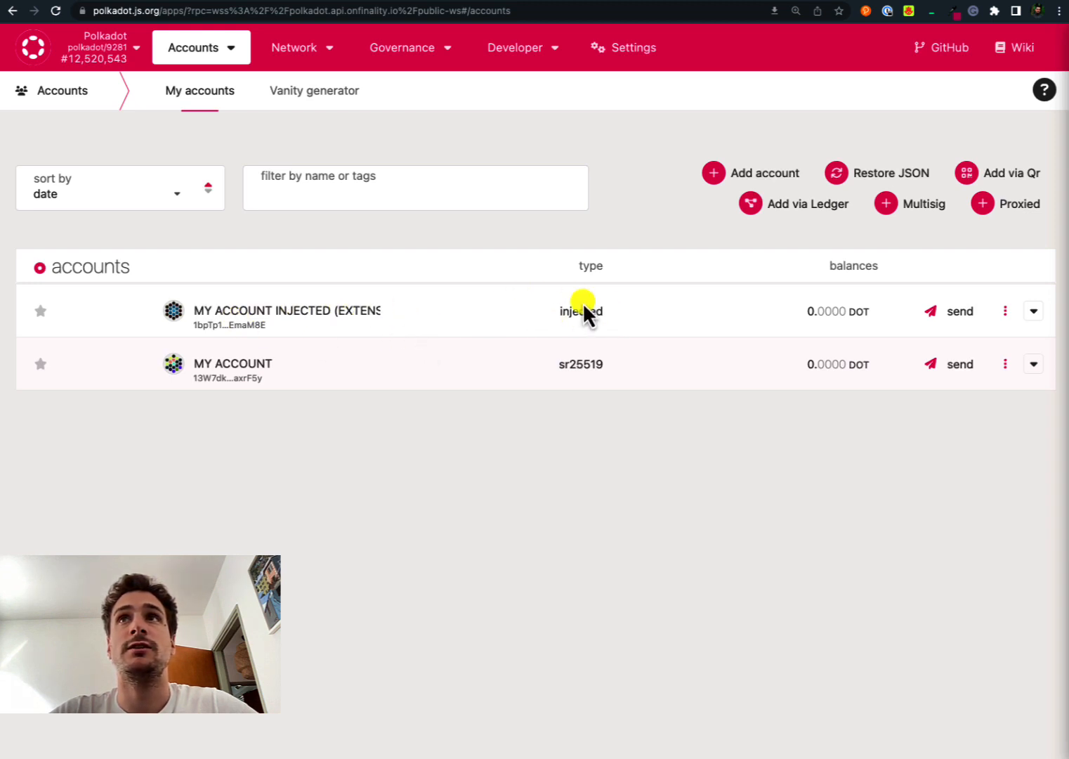
mouse_move(871, 25)
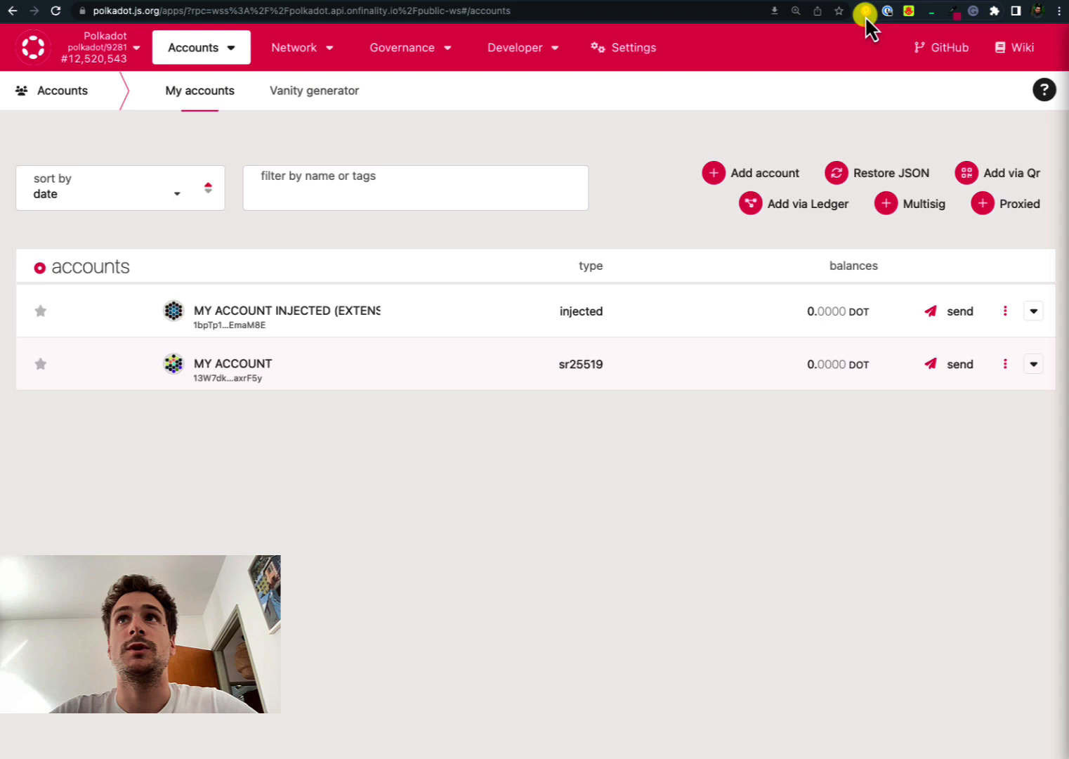
mouse_move(869, 13)
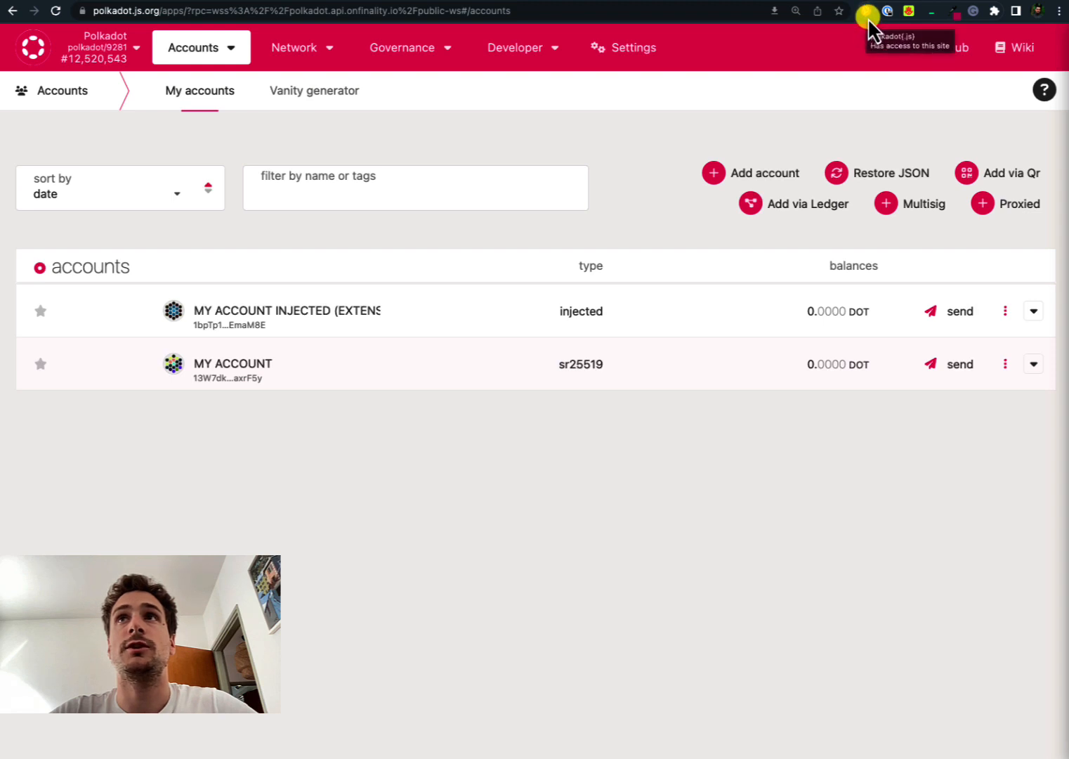
Step: Locate MY ACCOUNT INJECTED in the polkadot{.js} extension's account list
left_click(867, 11)
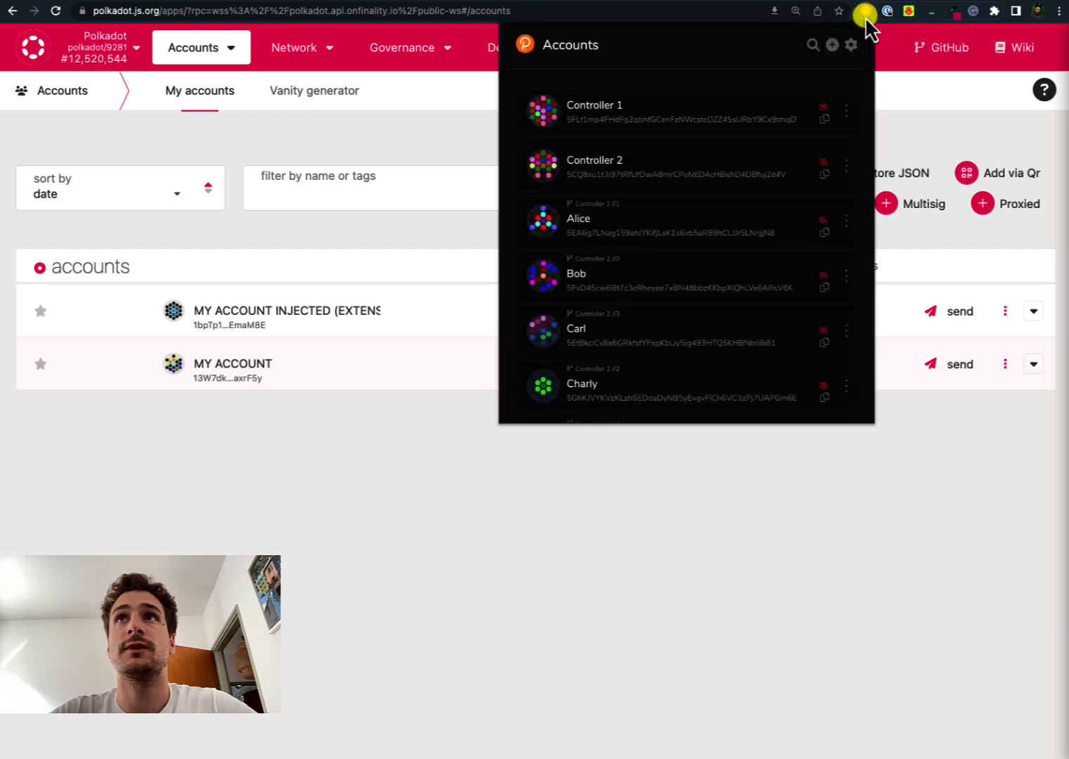
scroll("down", 3)
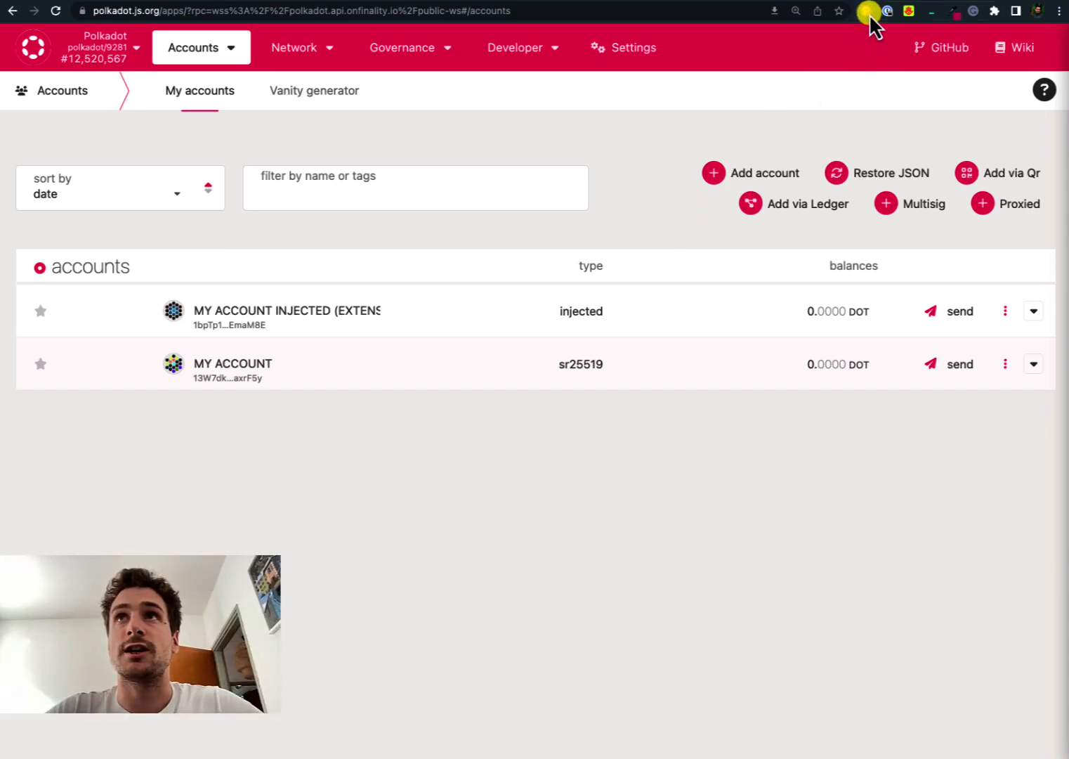
left_click(868, 11)
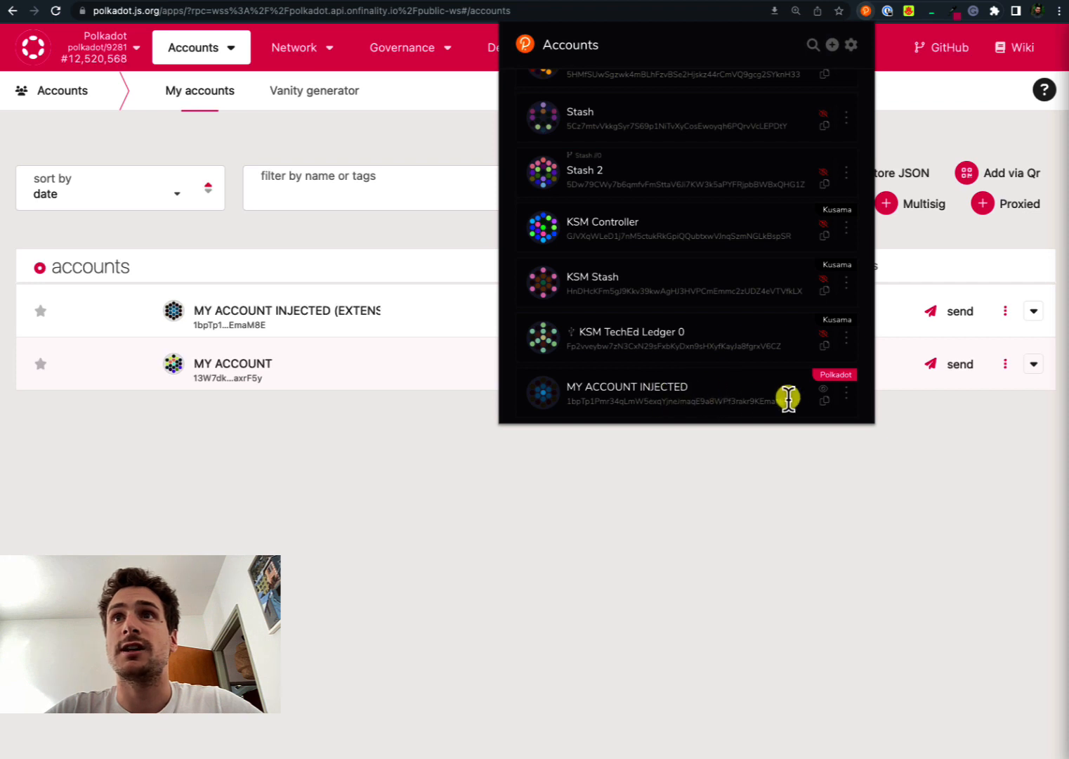
Step: Forget the MY ACCOUNT INJECTED account from its ⋮ menu
left_click(846, 396)
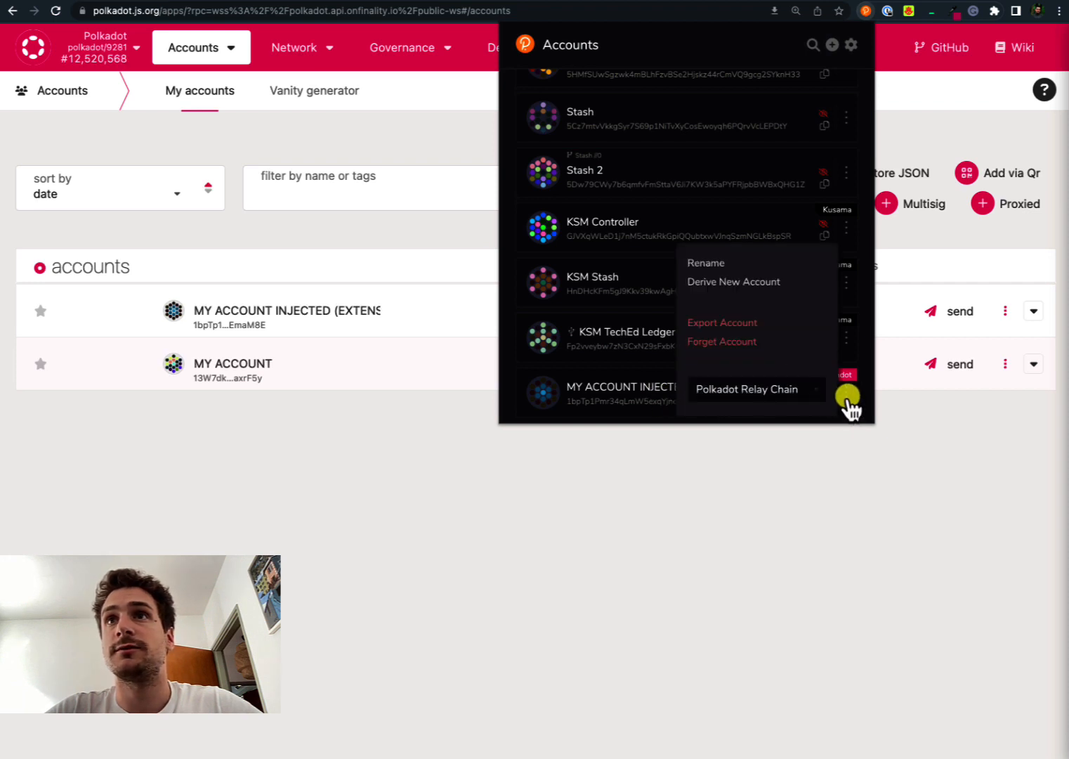
left_click(723, 340)
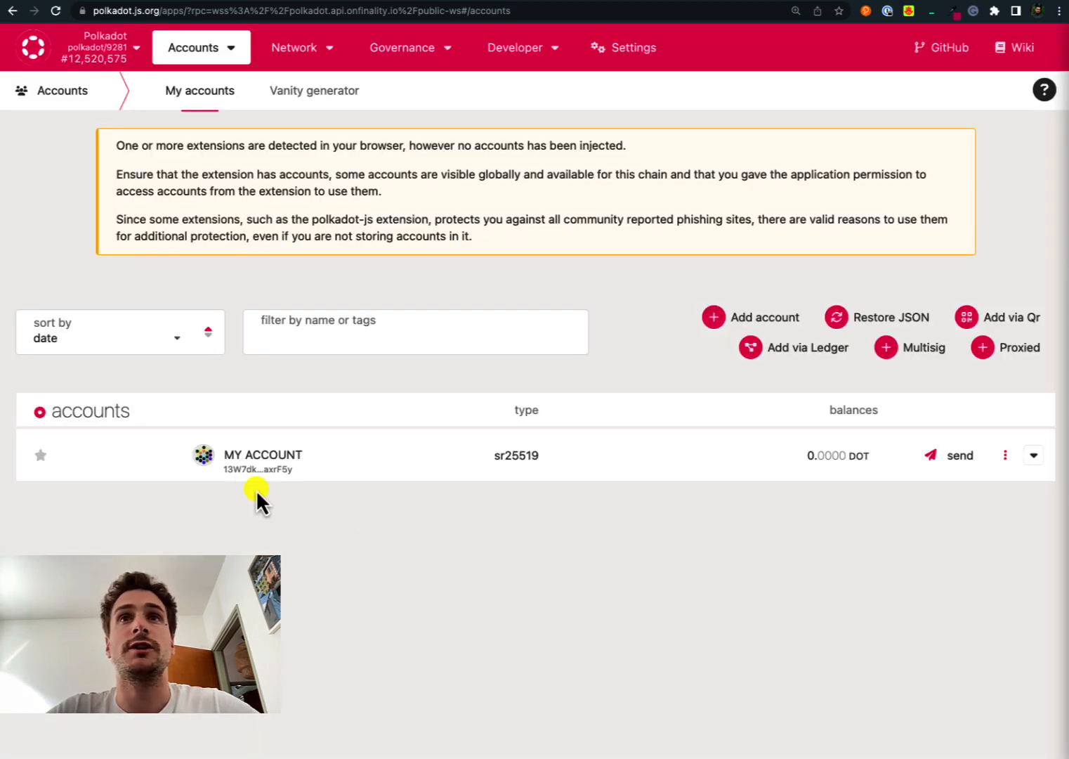
mouse_move(365, 493)
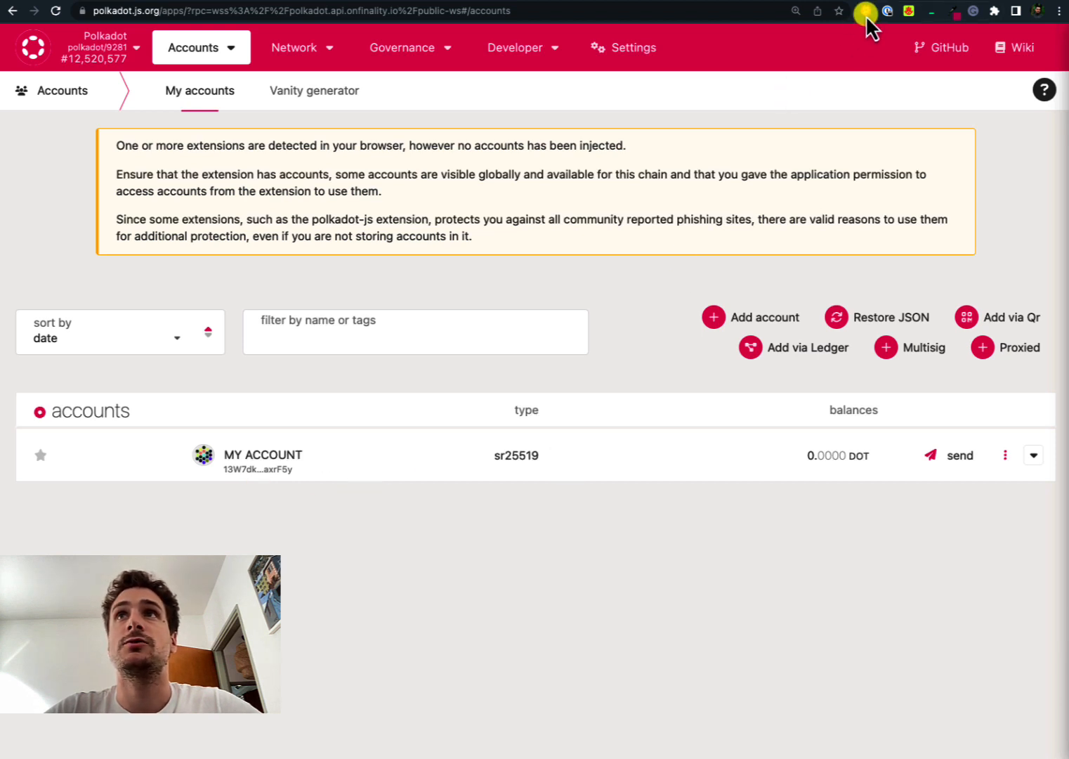
Step: Show the extension's add-account options from the + button in its header
left_click(867, 11)
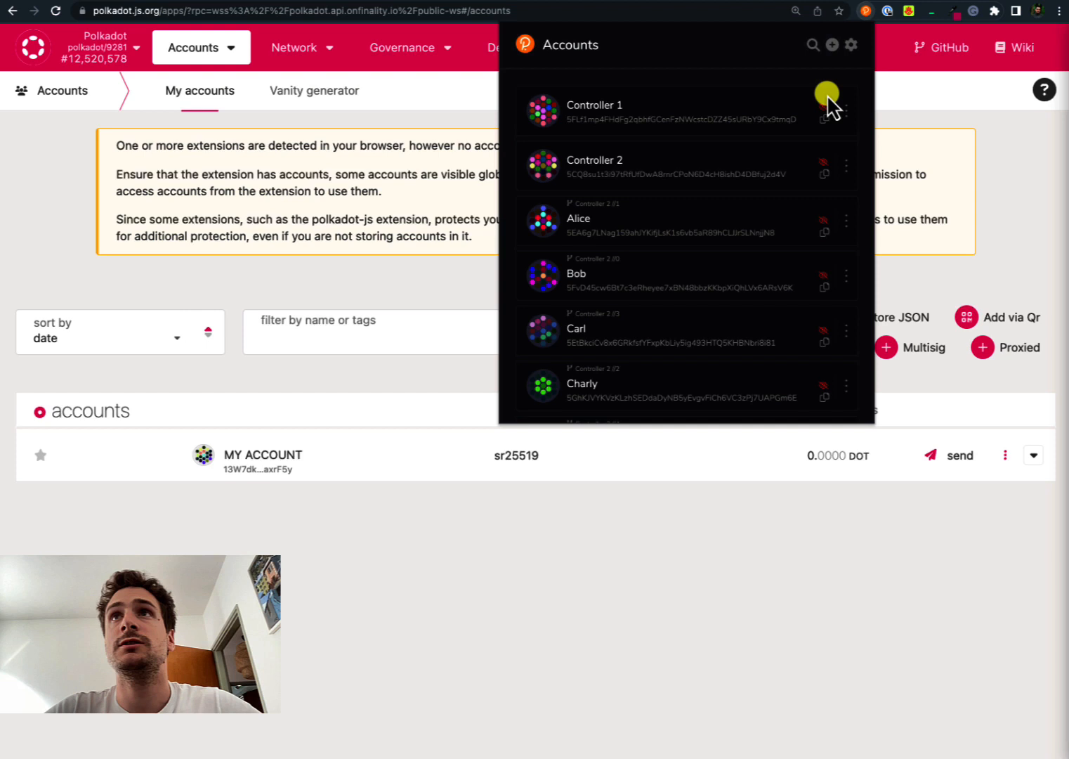
left_click(832, 45)
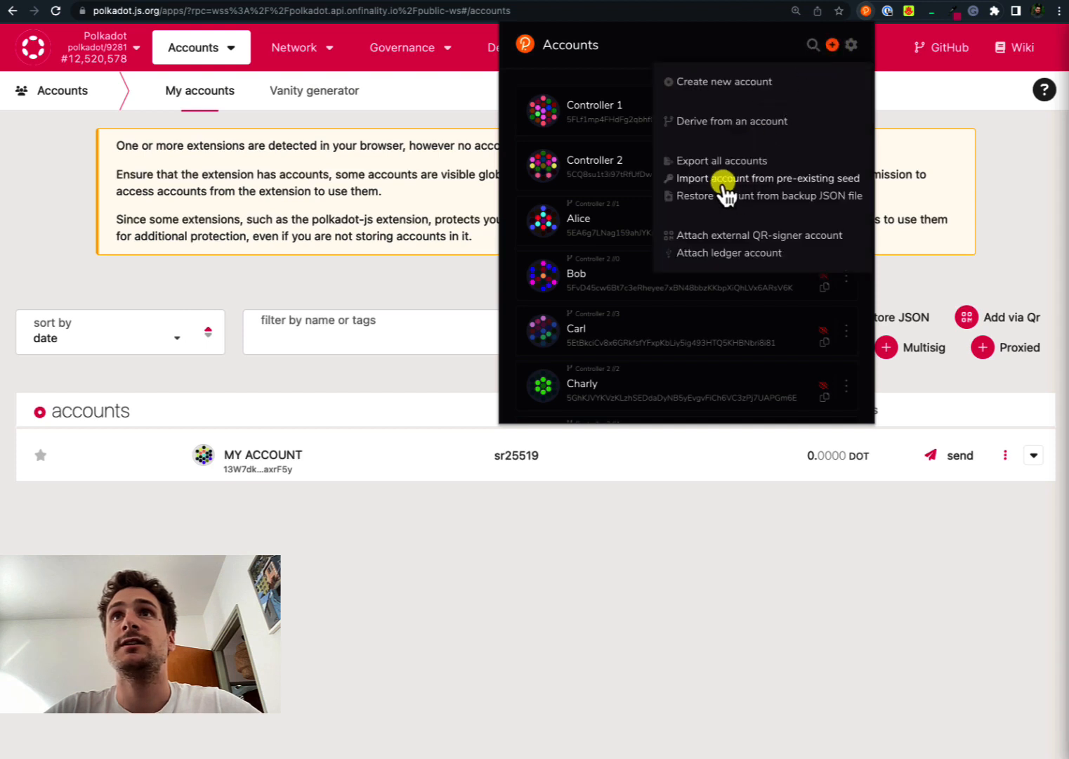
mouse_move(821, 191)
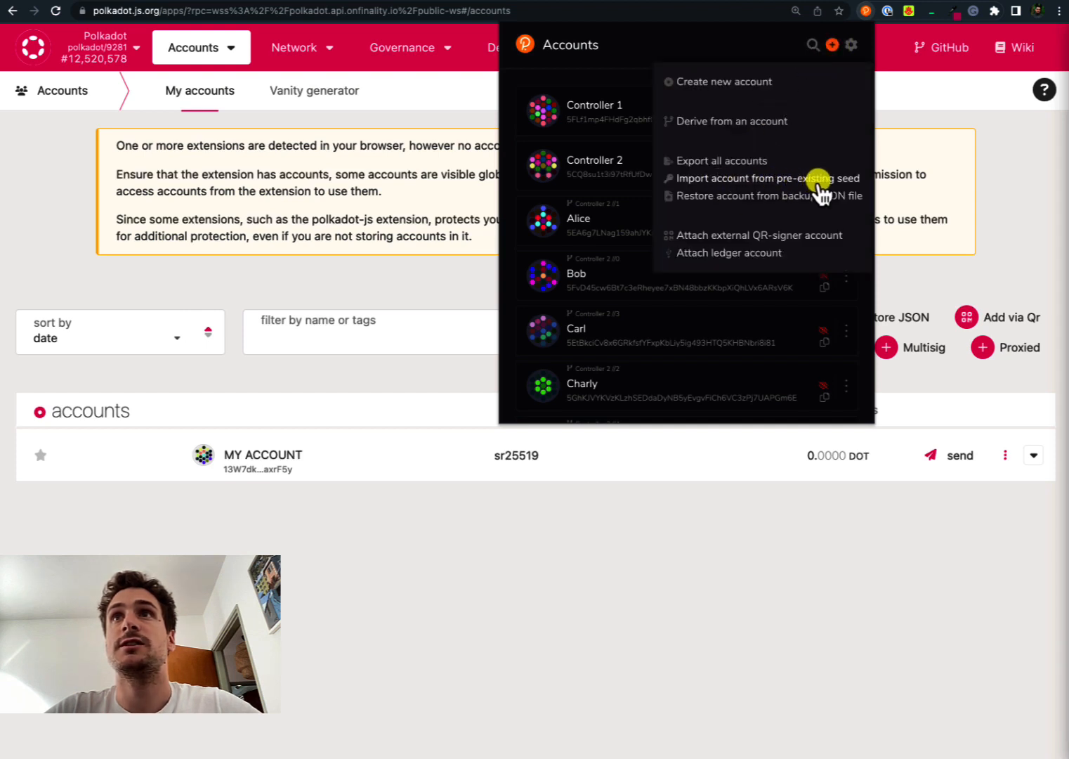
Step: Enter the existing mnemonic seed and restrict the account to the Polkadot Relay Chain
left_click(767, 177)
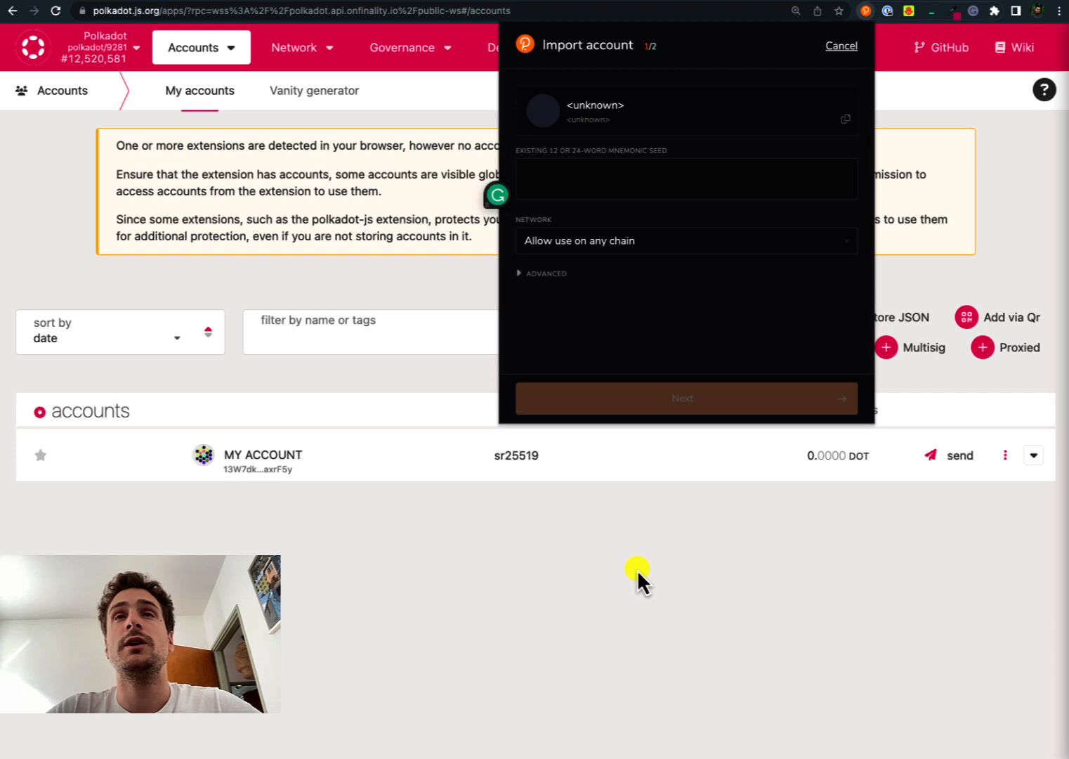
mouse_move(630, 589)
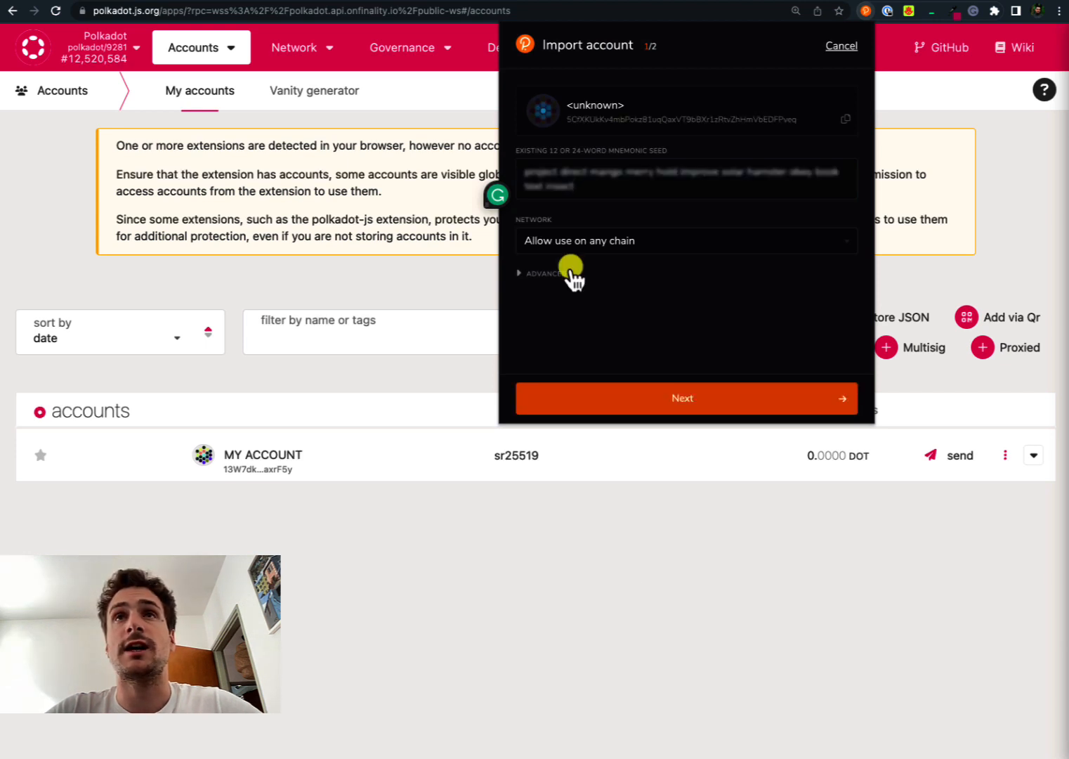
left_click(686, 241)
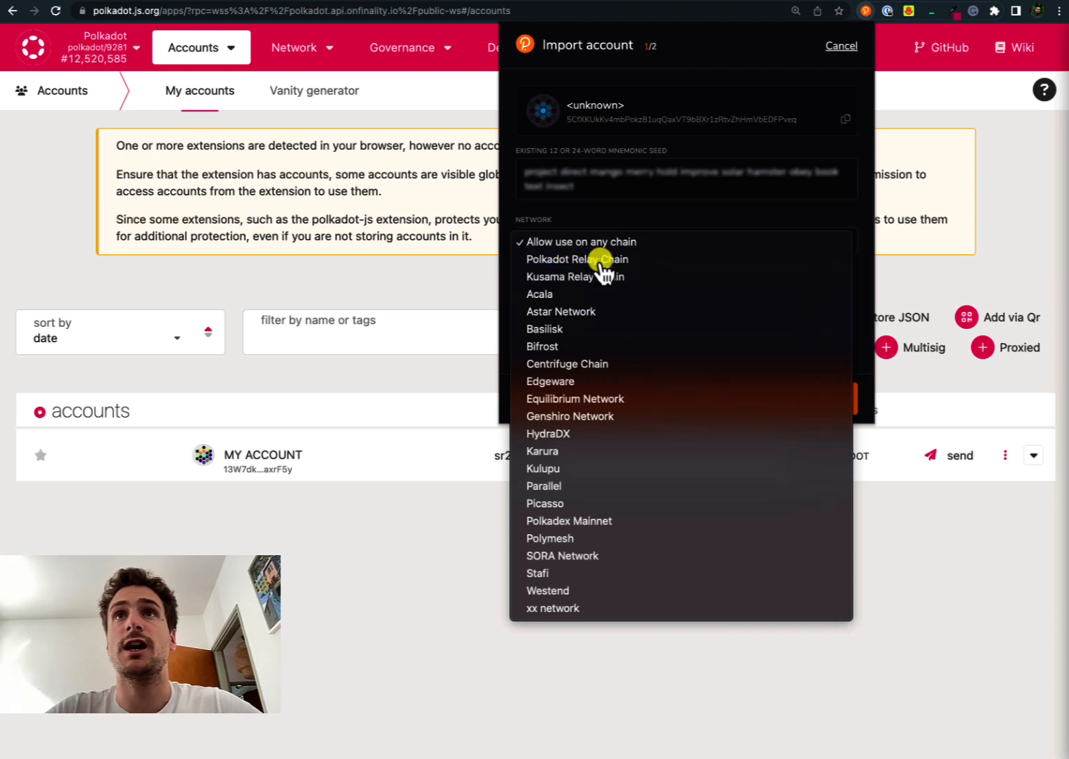
left_click(578, 259)
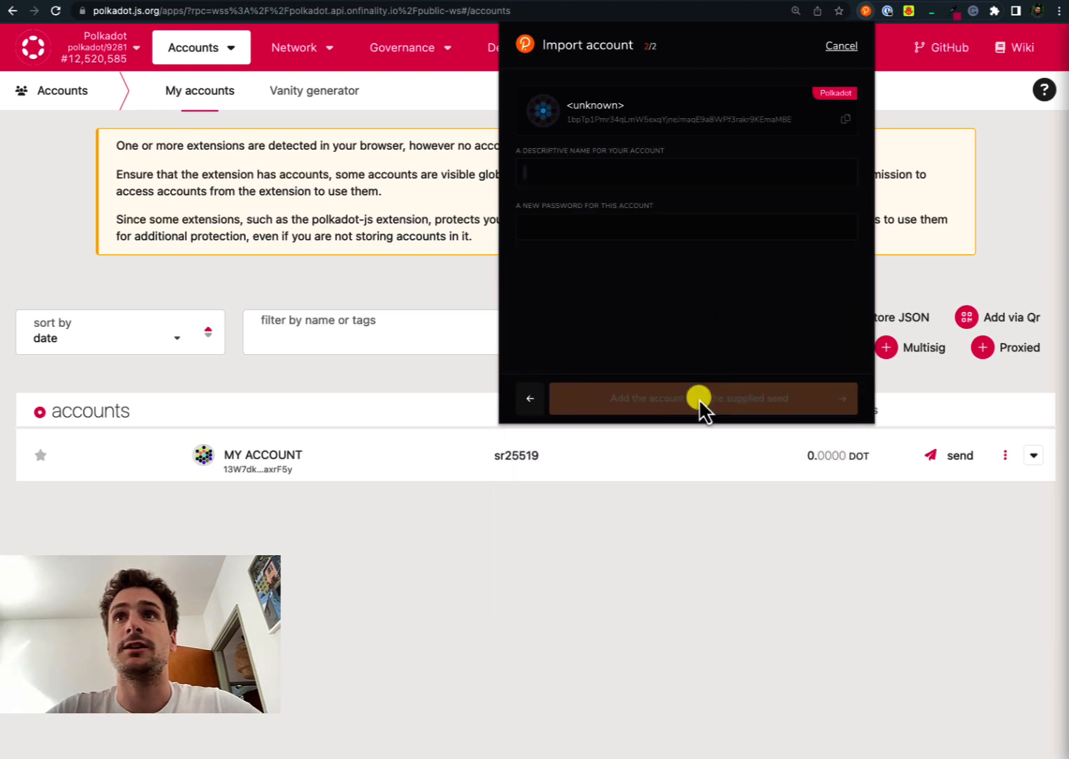
Step: Name the account MY ACCOUNT INJECTED, set its password and add it from the seed
type("M")
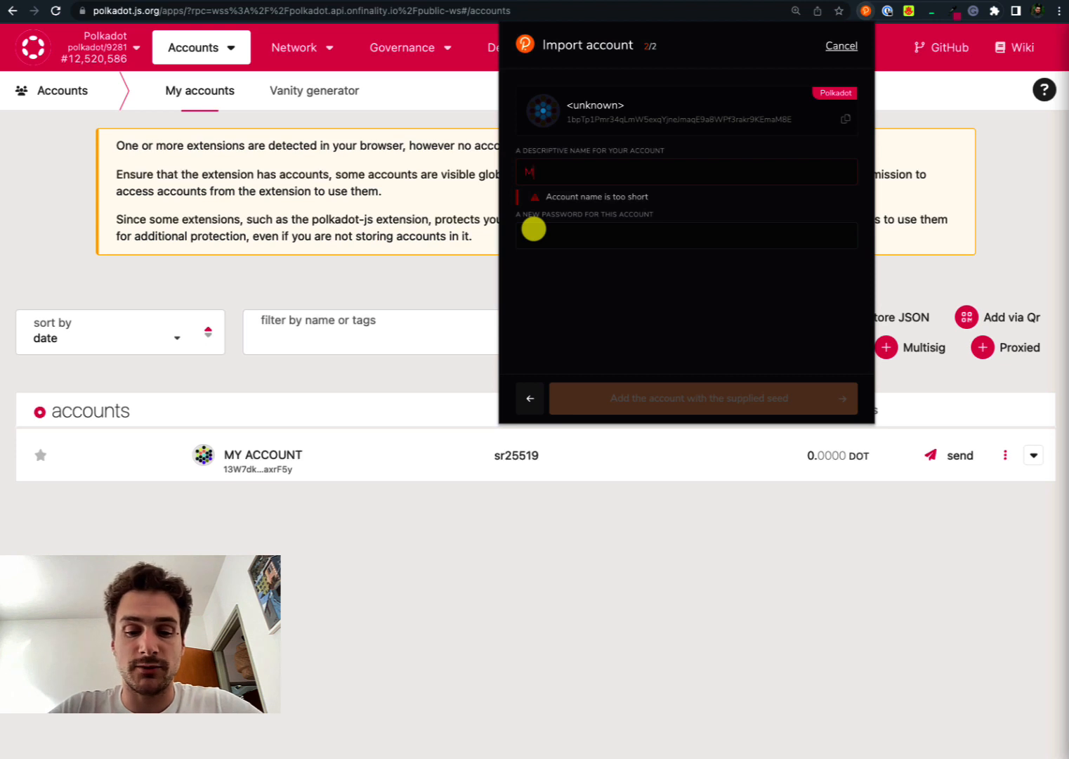
type("MY ACCOUNT INJECTED")
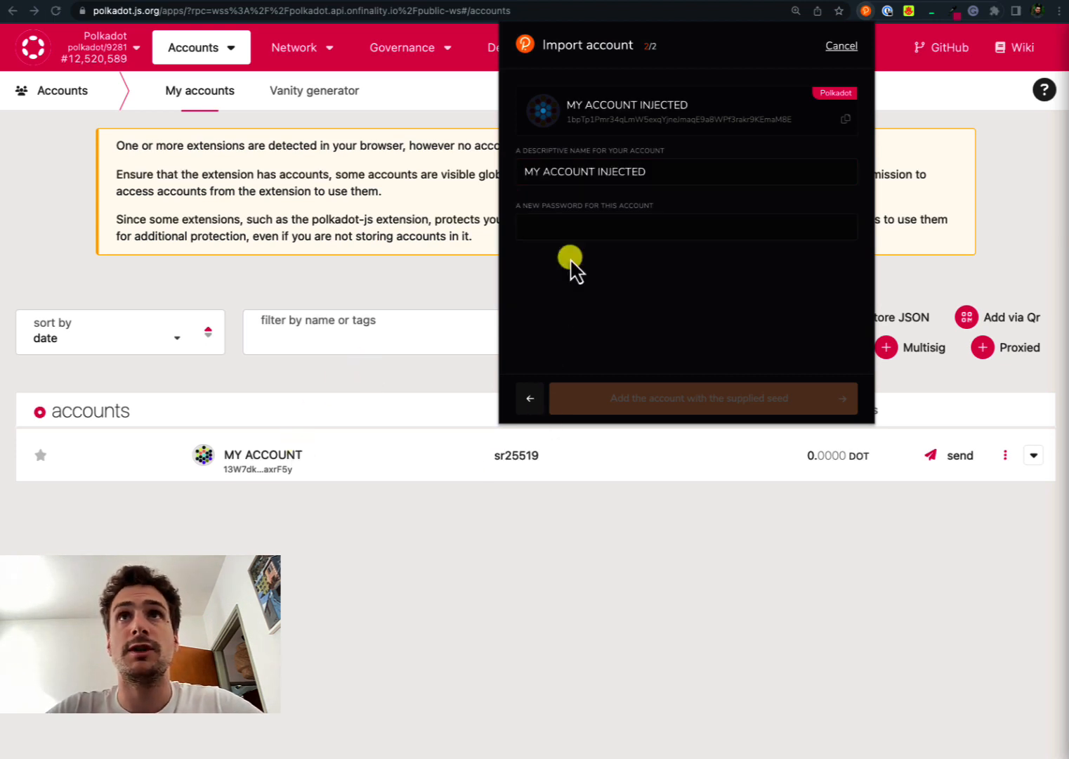
left_click(686, 226)
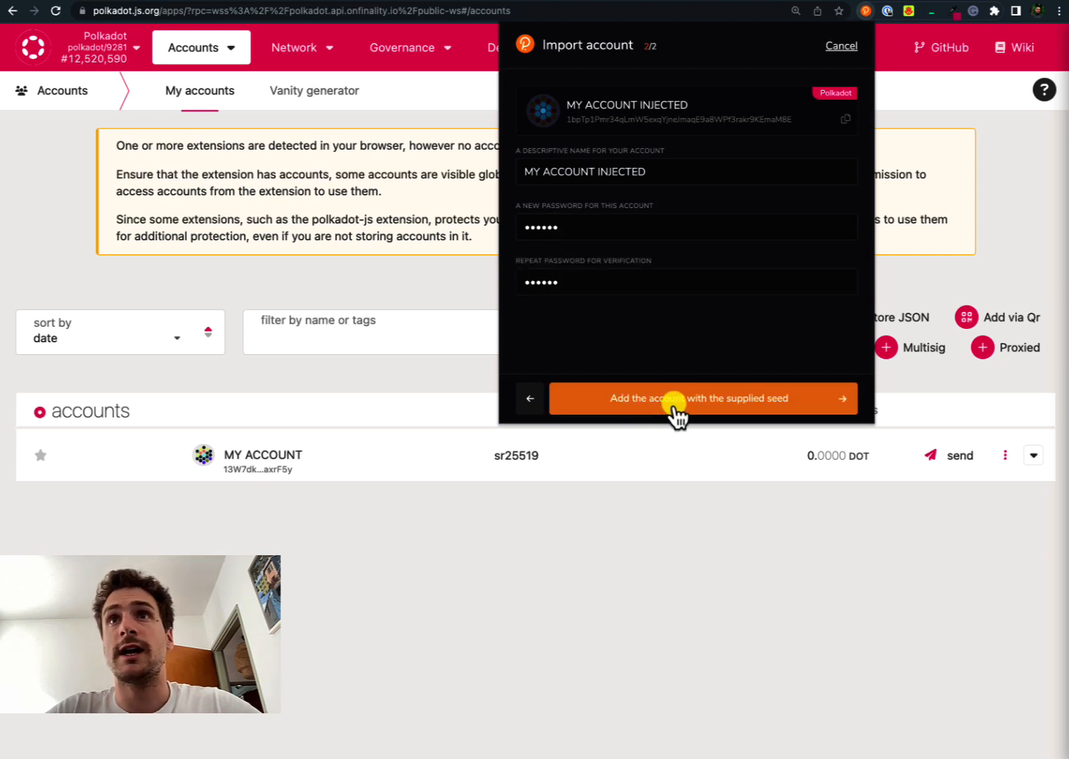
left_click(702, 400)
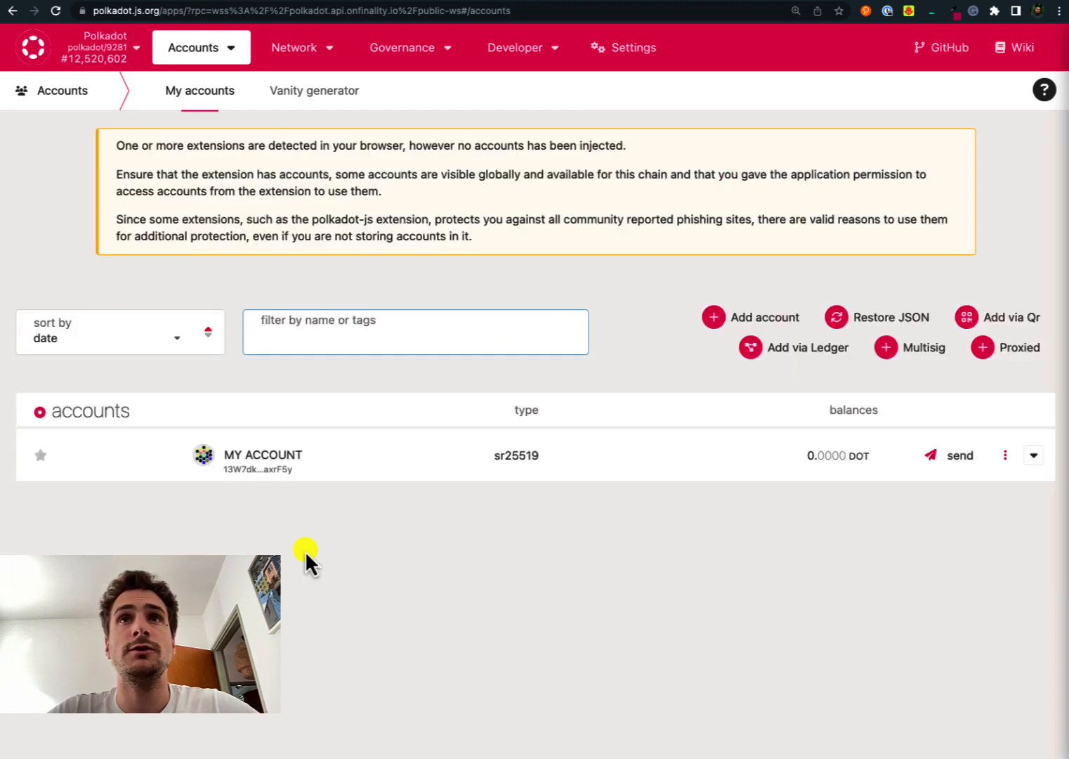
Step: Check the Apps account list for the imported account and reopen the extension
left_click(414, 340)
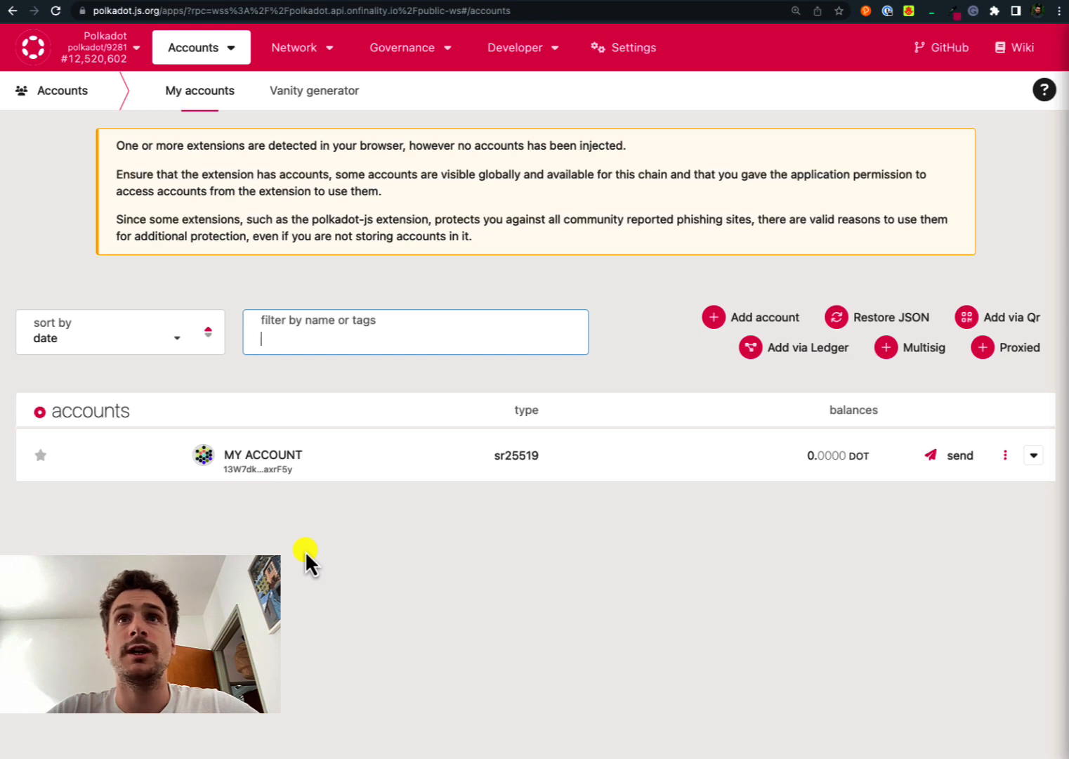
mouse_move(720, 171)
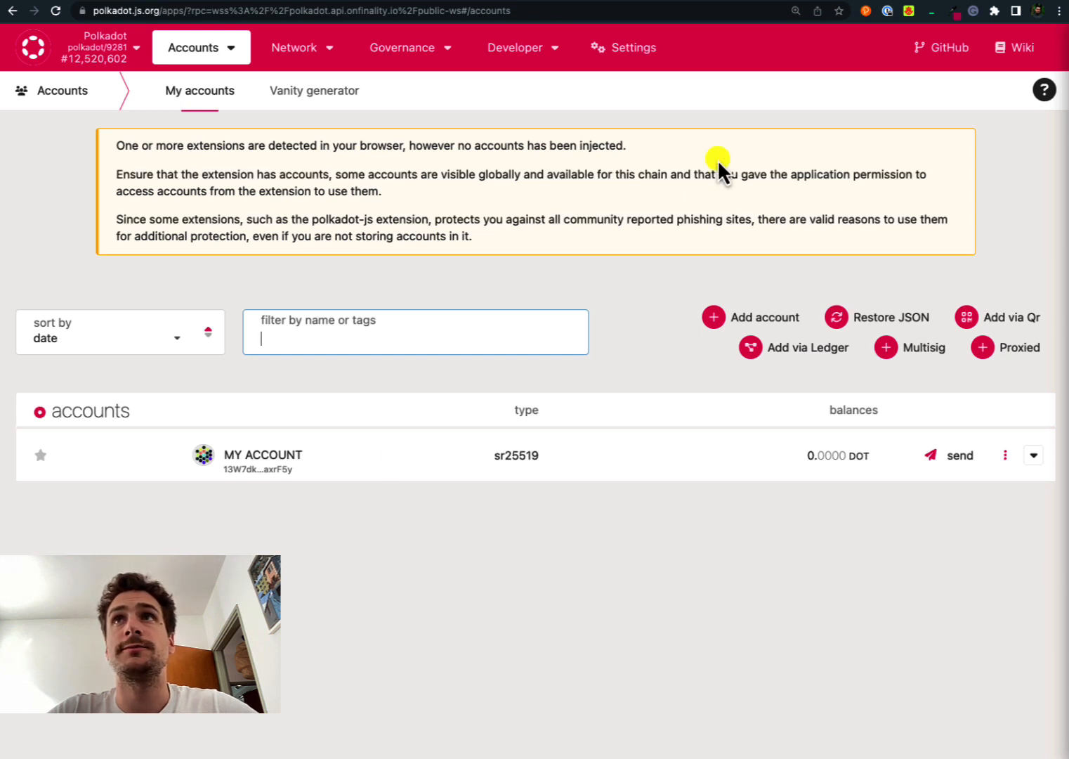
left_click(849, 11)
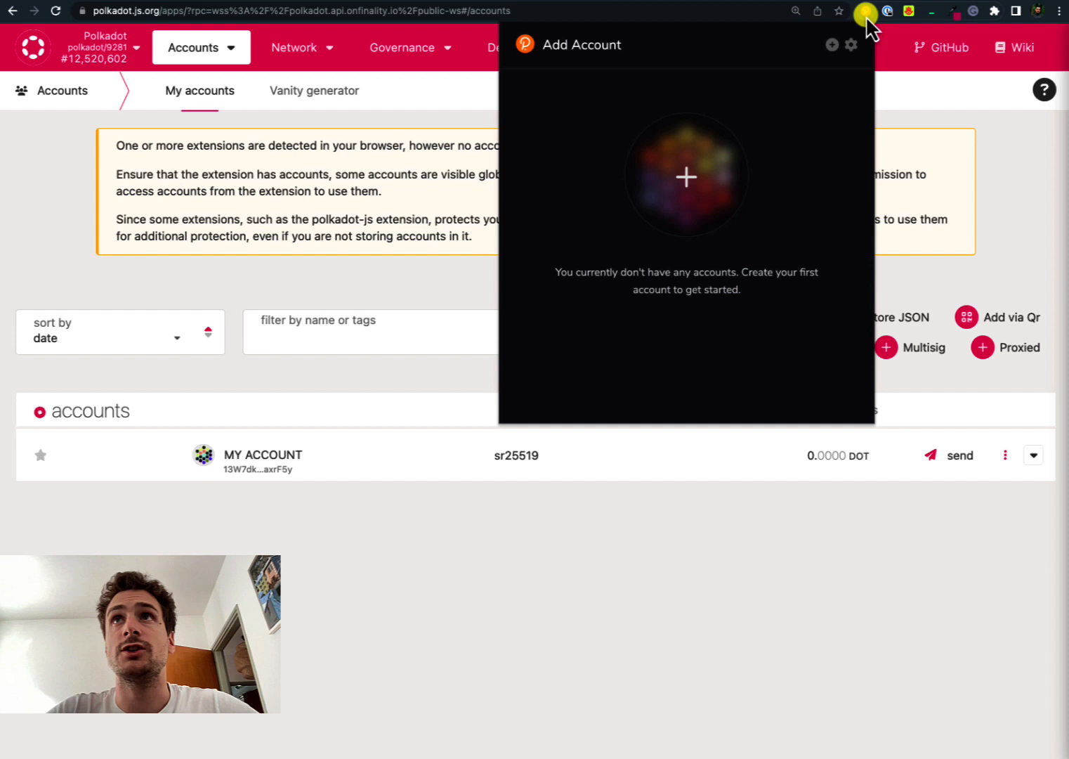
Step: Choose 'Restore account from backup JSON file' from the + menu
left_click(832, 45)
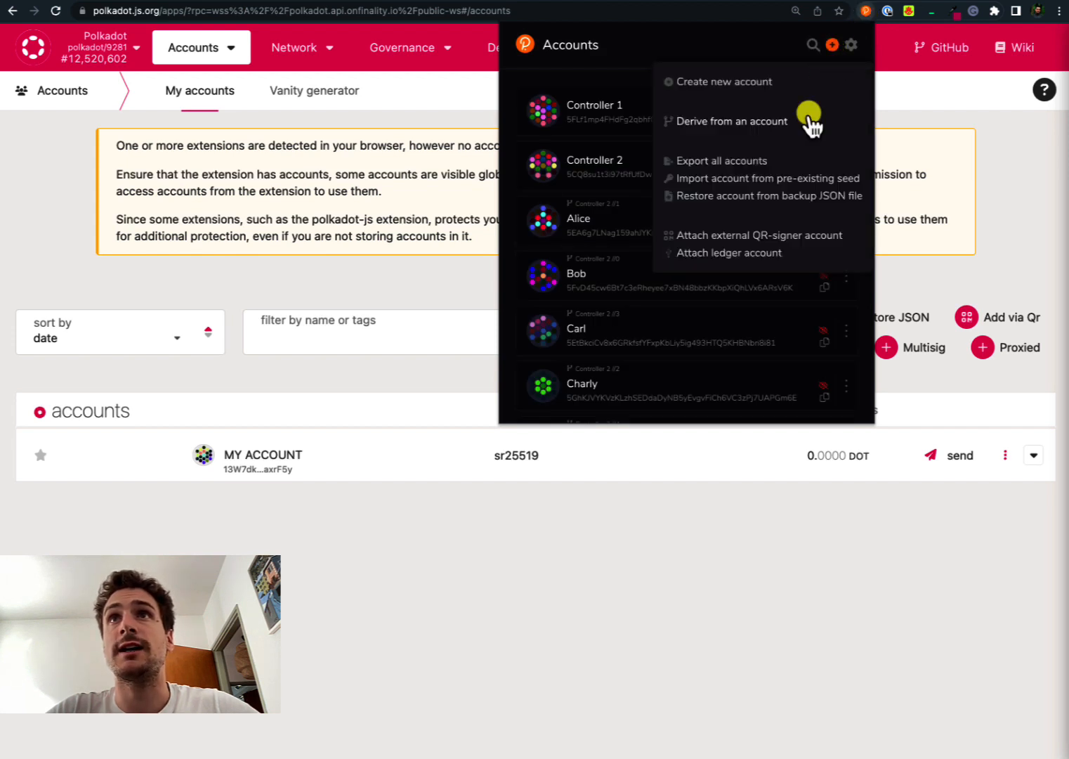
mouse_move(821, 206)
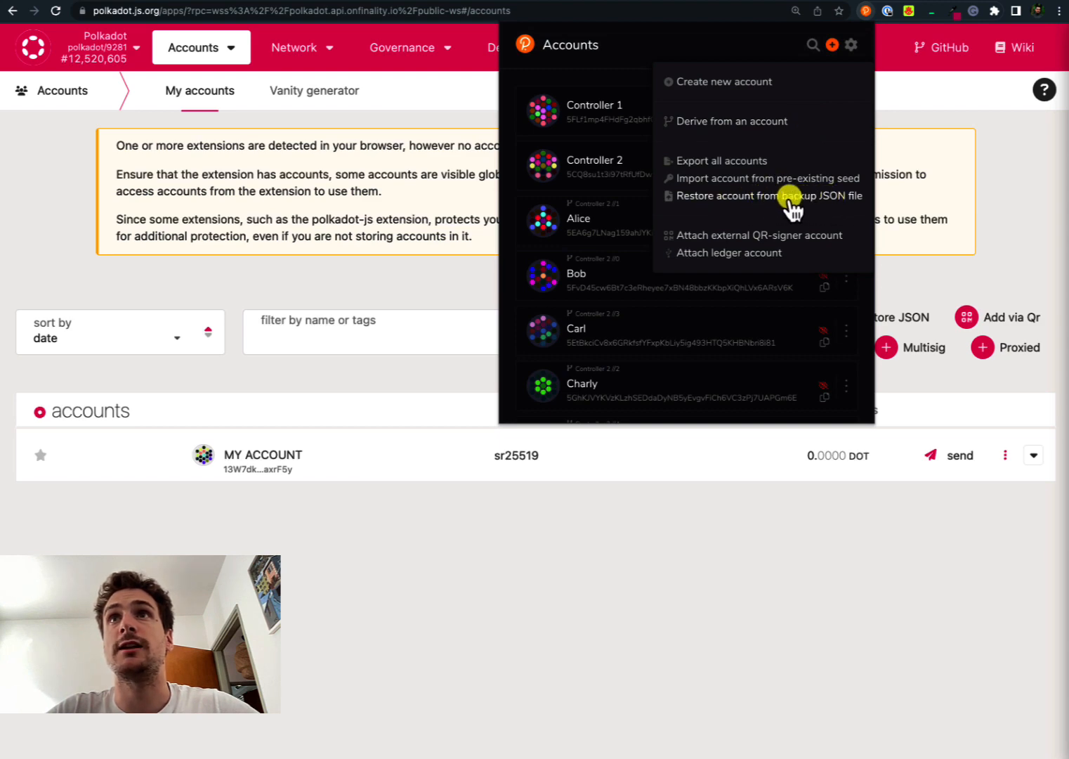
left_click(767, 197)
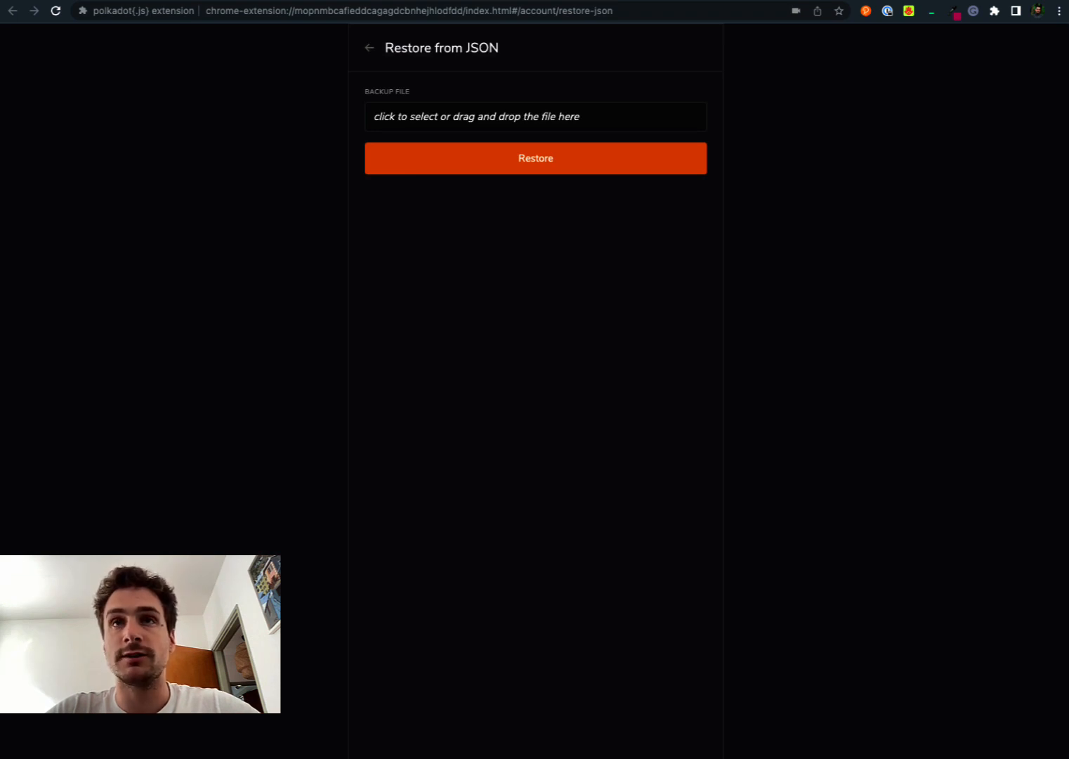
Step: Select the .json backup file, enter its password and restore MY ACCOUNT INJECTED
left_click(535, 116)
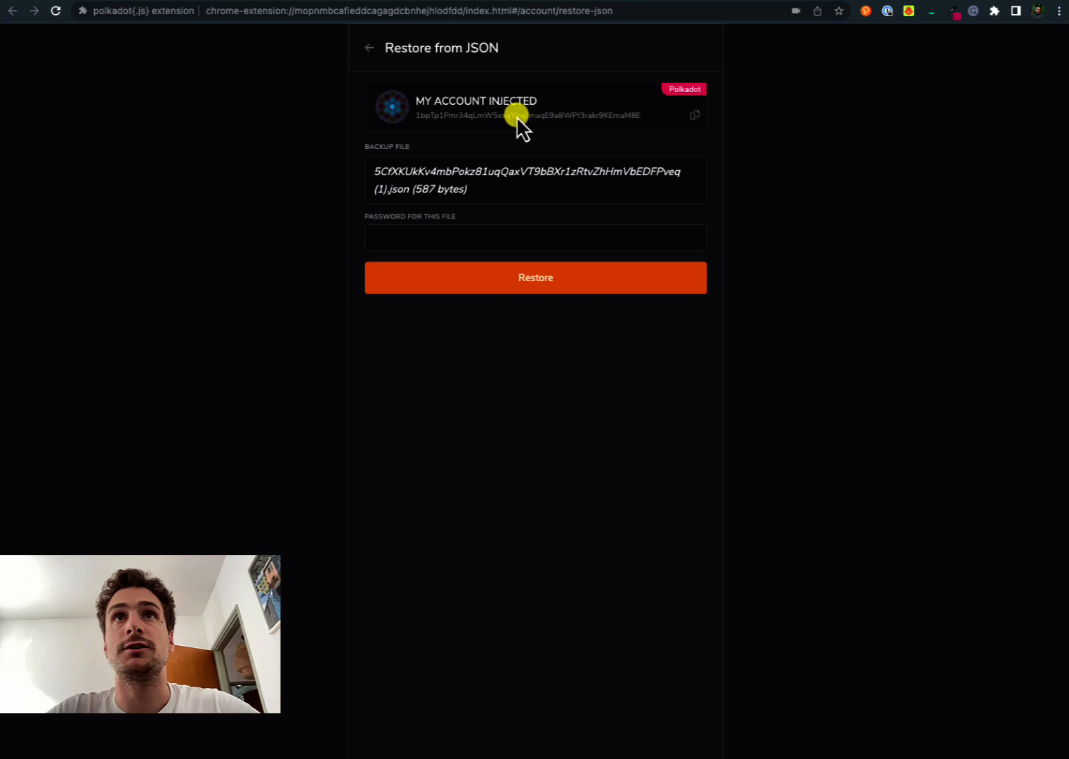
left_click(536, 237)
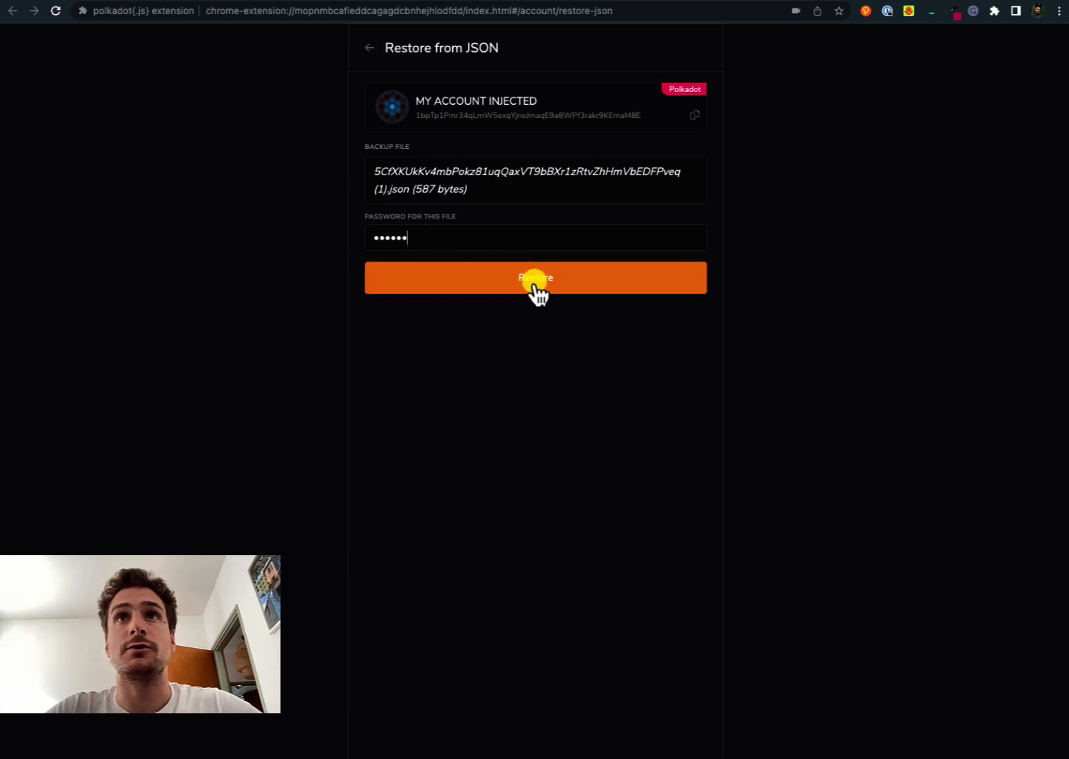
left_click(535, 277)
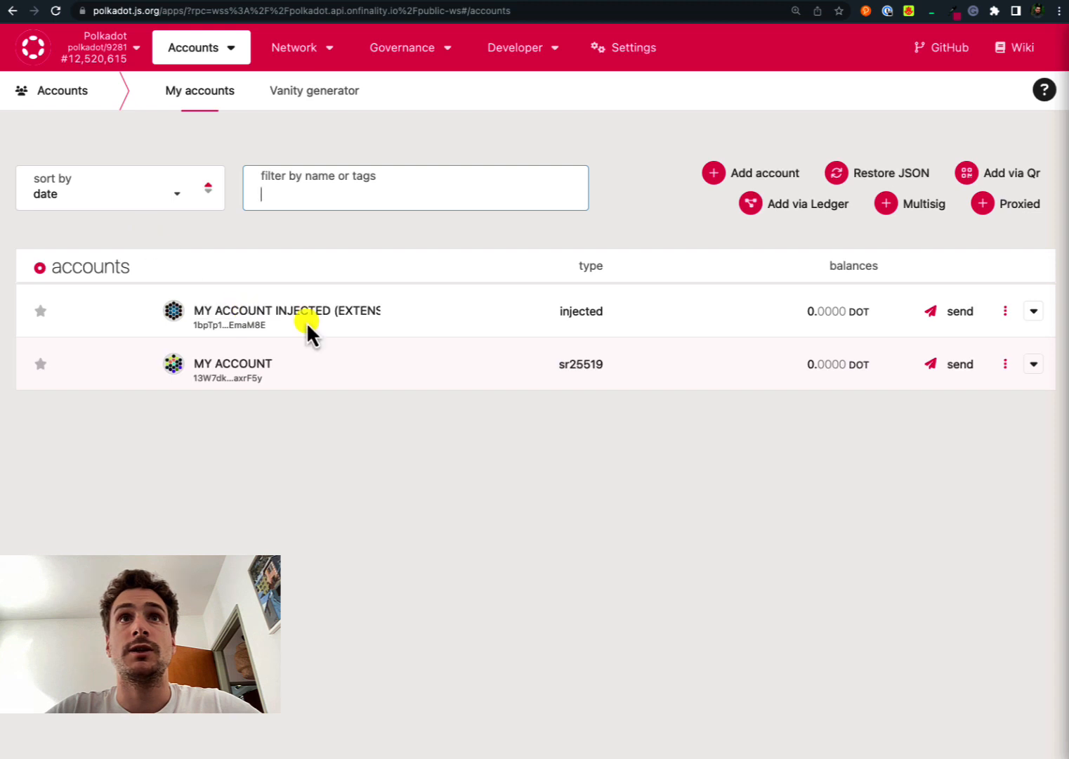
mouse_move(391, 299)
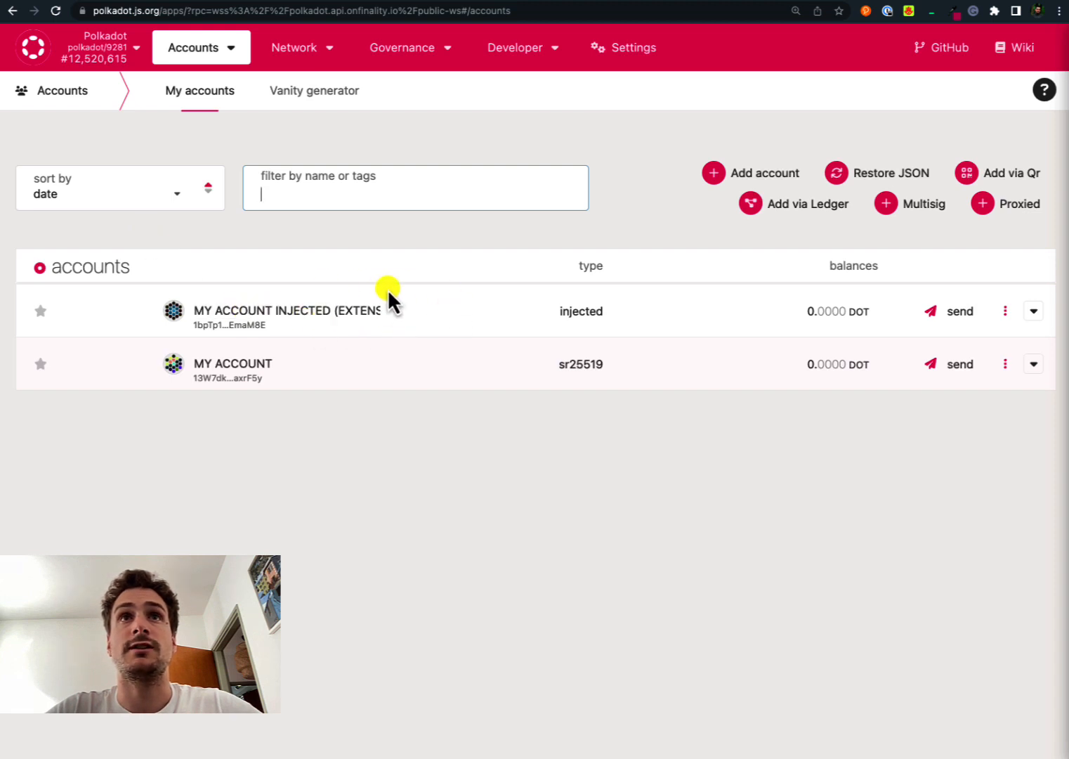